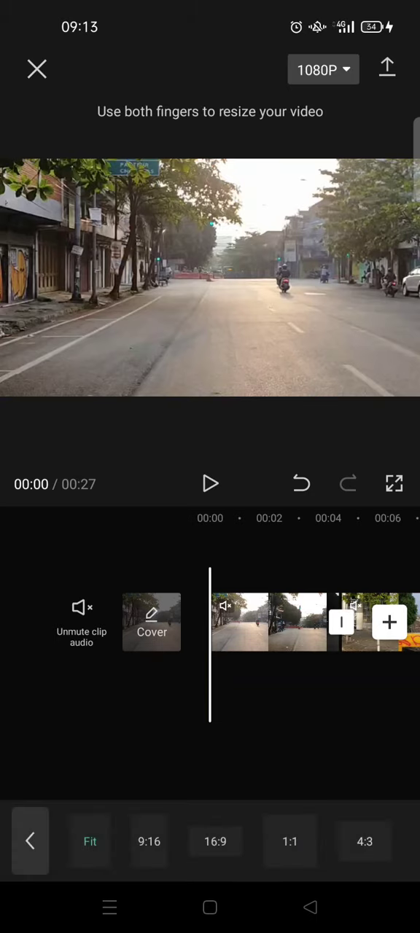
# - Switch the project canvas to a vertical 9:16 aspect ratio
pyautogui.click(149, 842)
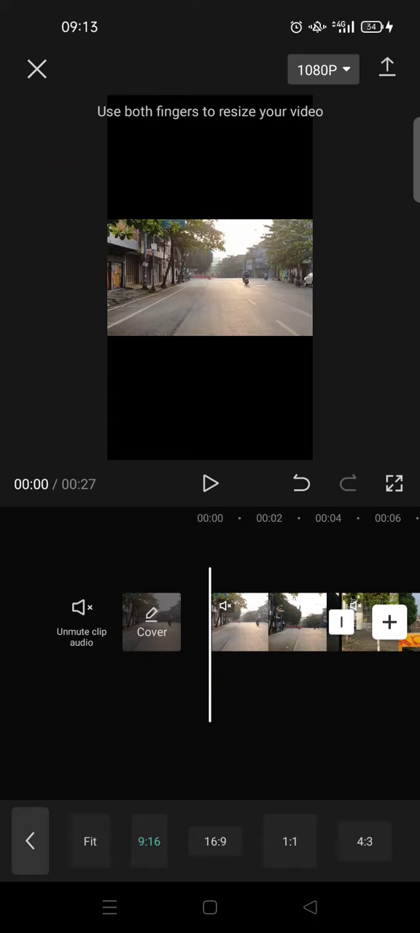
pyautogui.click(277, 620)
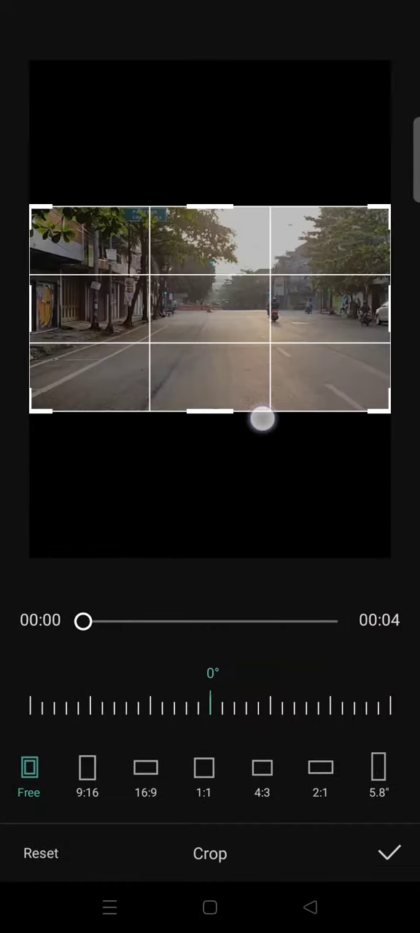
# - Crop the first street clip to a thin horizontal strip and apply it
pyautogui.moveTo(262, 421); pyautogui.dragTo(234, 379)
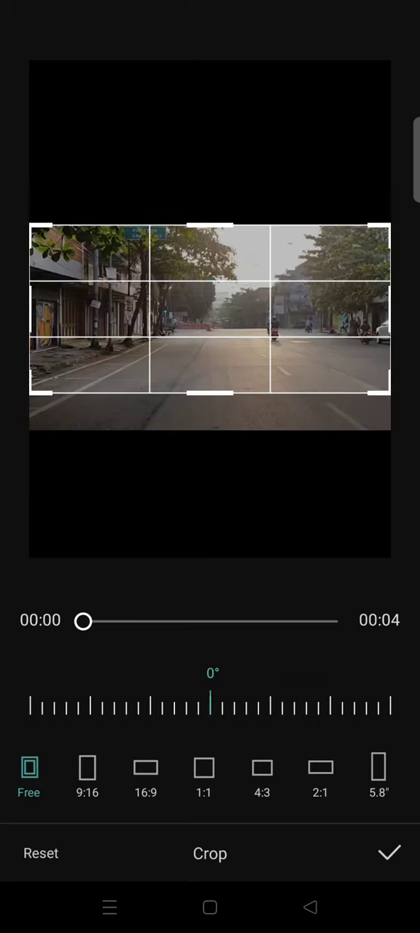
pyautogui.click(388, 853)
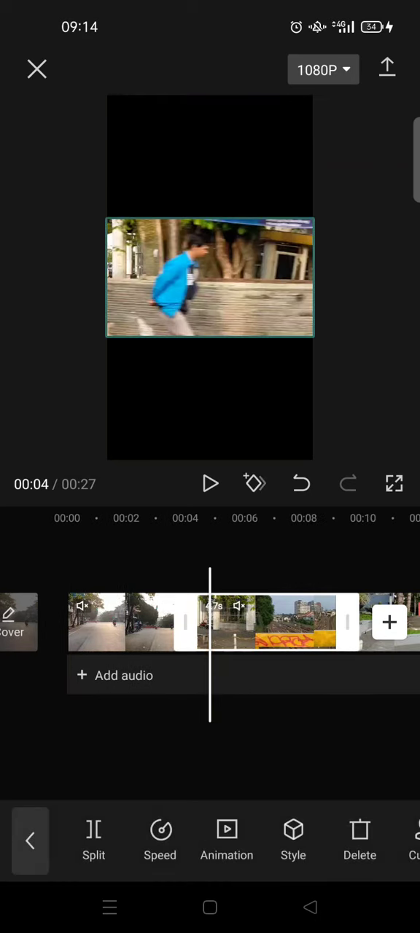
# - Move the second clip onto its own overlay layer beneath the street clip
pyautogui.click(293, 838)
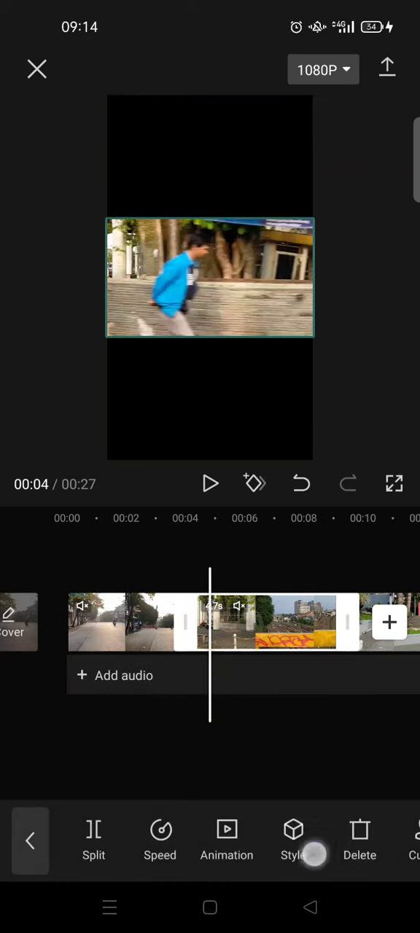
pyautogui.hscroll(-3)
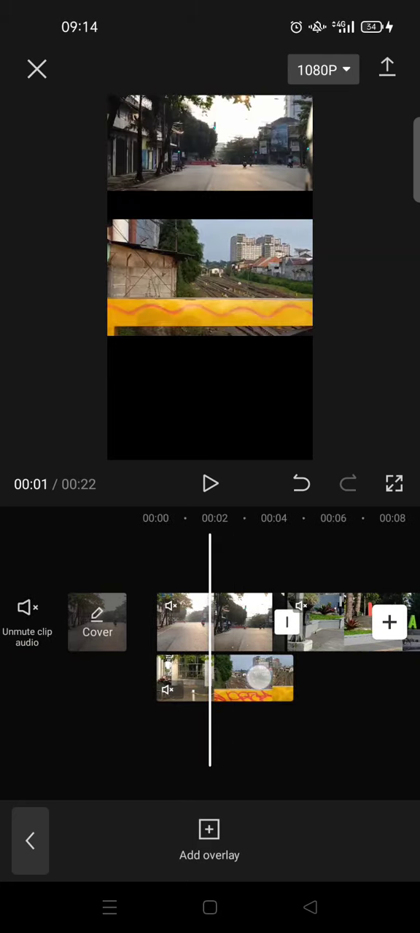
pyautogui.click(224, 678)
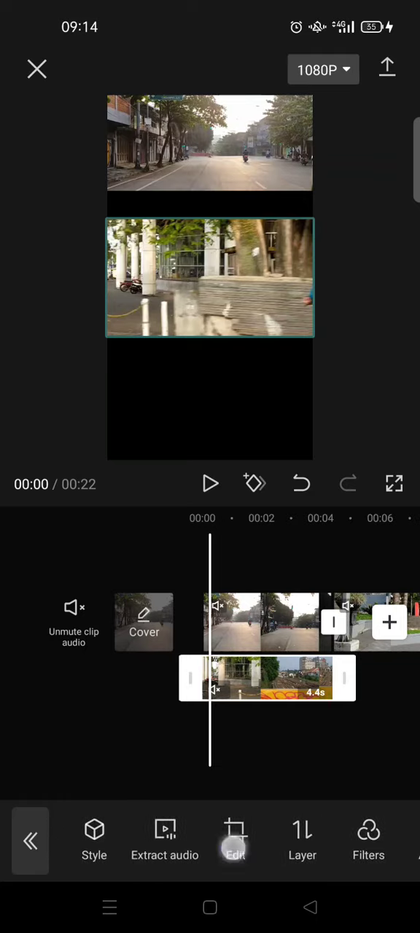
# - Crop the second clip's overlay into a tightened strip under the street clip, refining it twice
pyautogui.click(237, 838)
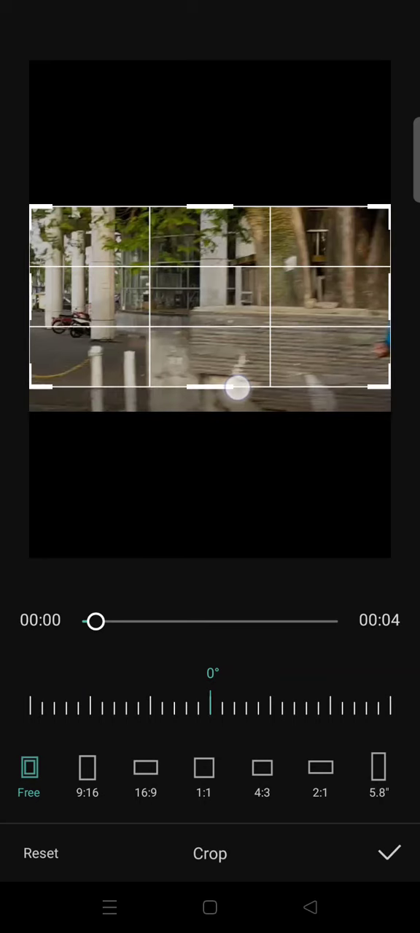
pyautogui.click(388, 853)
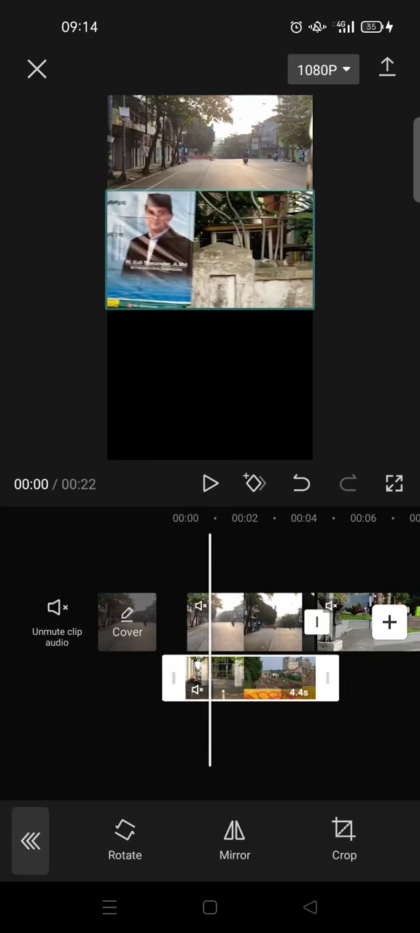
pyautogui.click(344, 838)
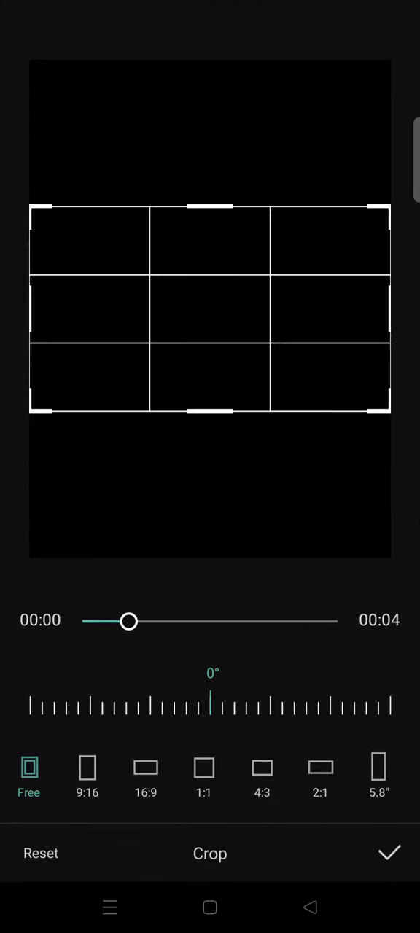
pyautogui.click(390, 852)
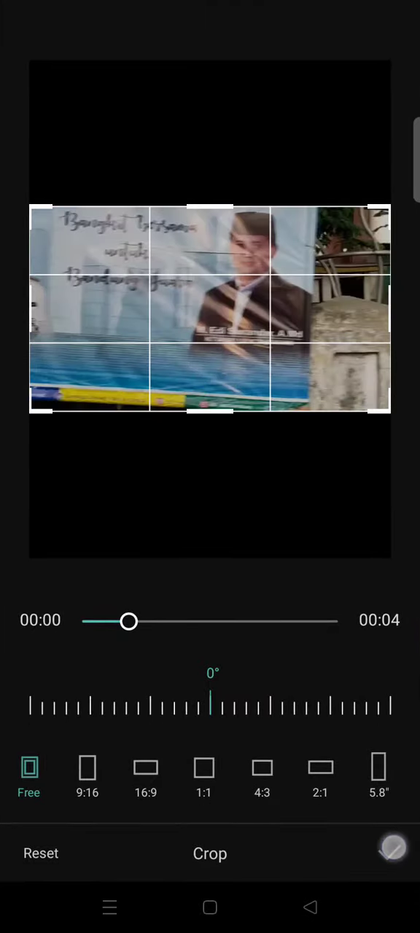
pyautogui.click(392, 847)
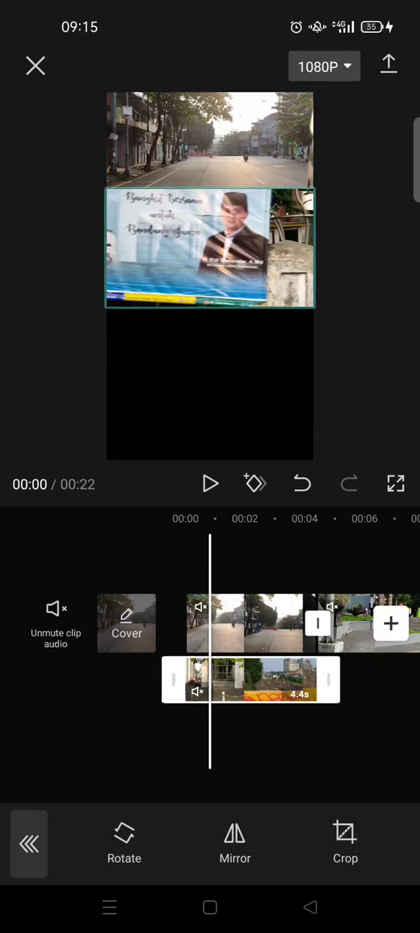
pyautogui.click(346, 842)
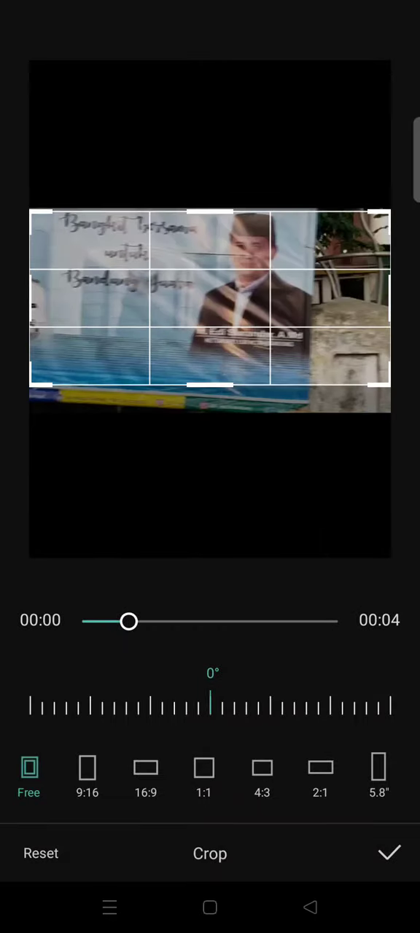
pyautogui.click(389, 852)
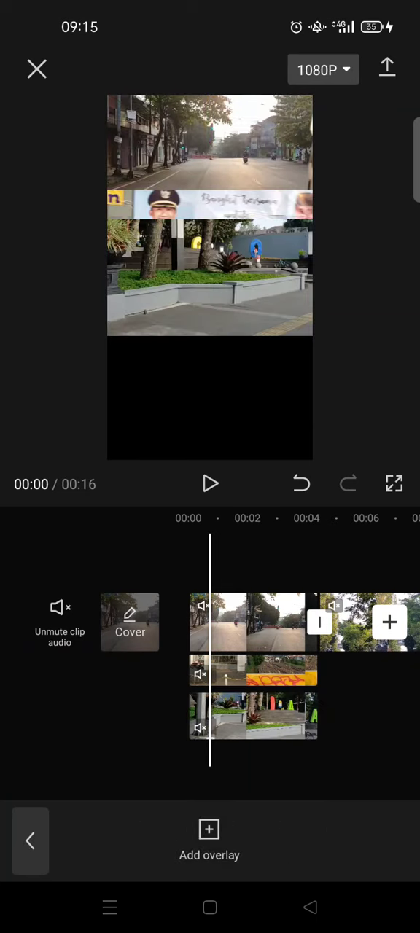
# - Crop the third clip's overlay into a strip for the vertical stack
pyautogui.click(254, 715)
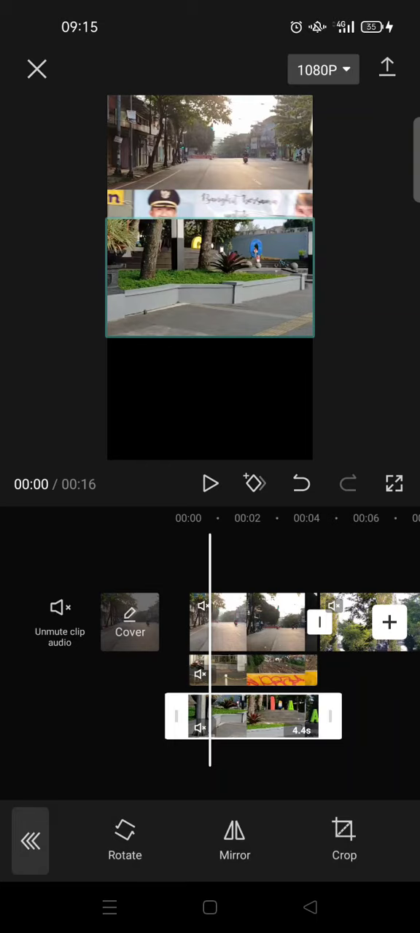
pyautogui.click(344, 840)
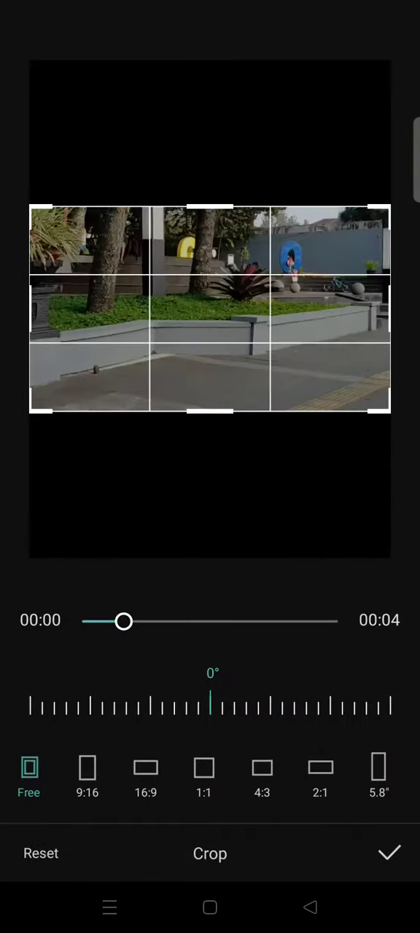
pyautogui.click(388, 853)
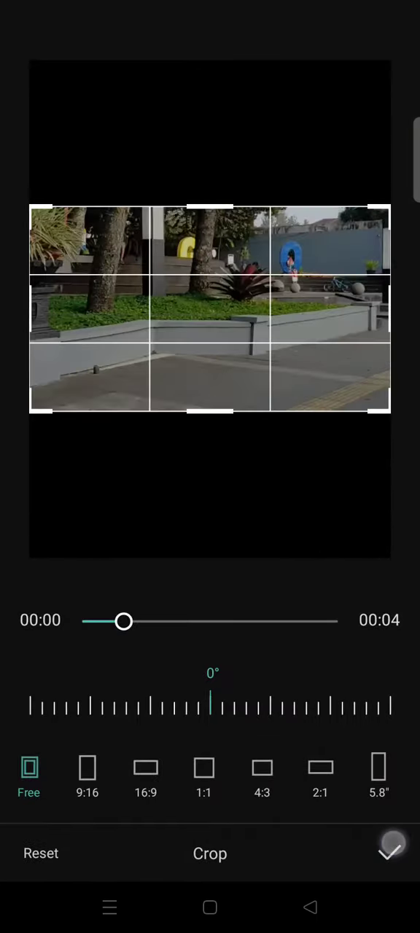
pyautogui.click(390, 848)
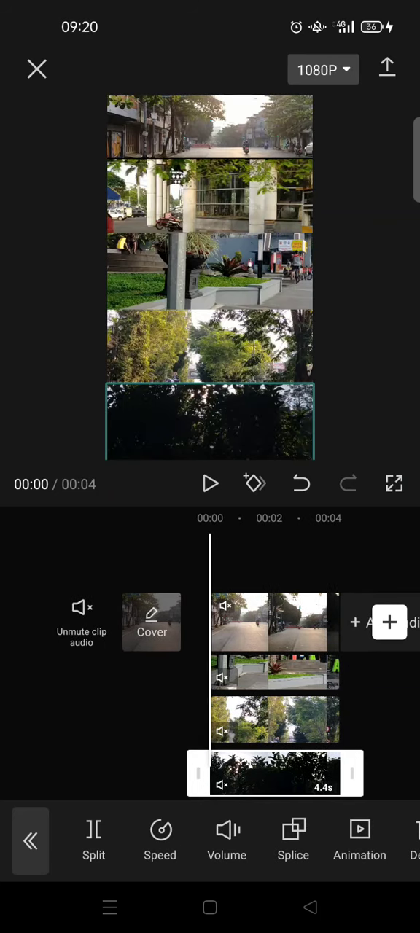
# - Deselect the clips and play the five-strip stack through to its four-second end
pyautogui.click(210, 483)
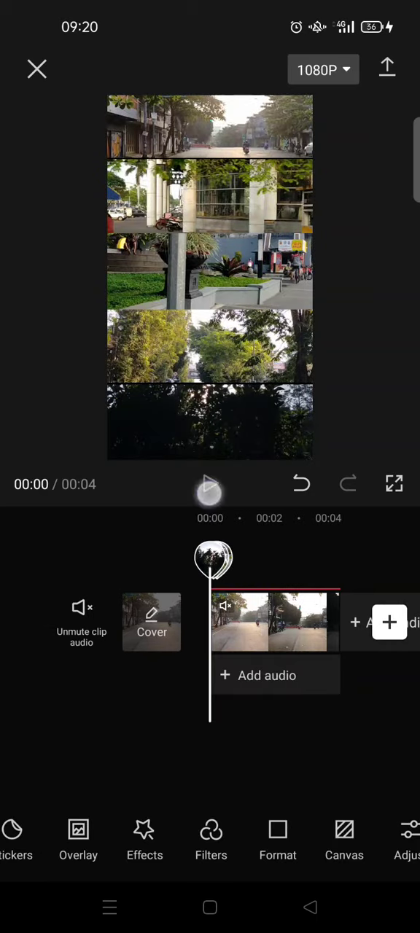
pyautogui.click(209, 484)
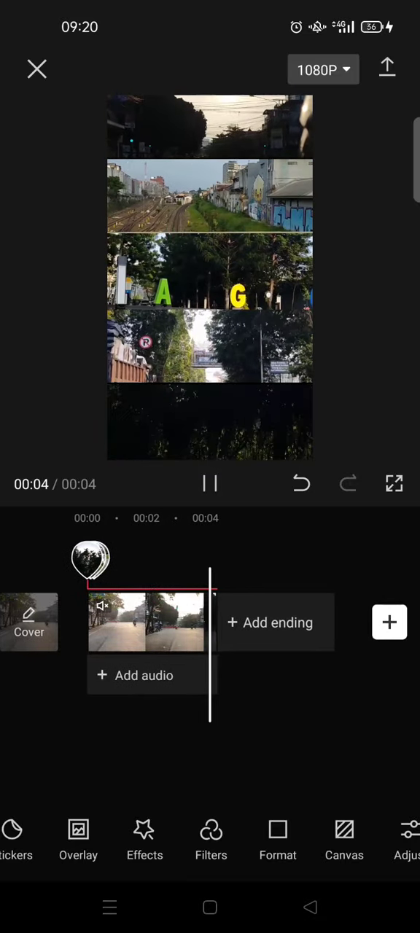
pyautogui.click(209, 484)
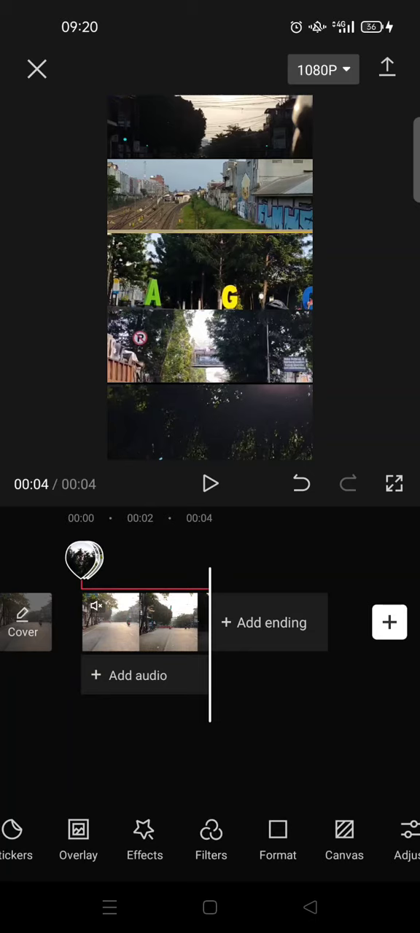